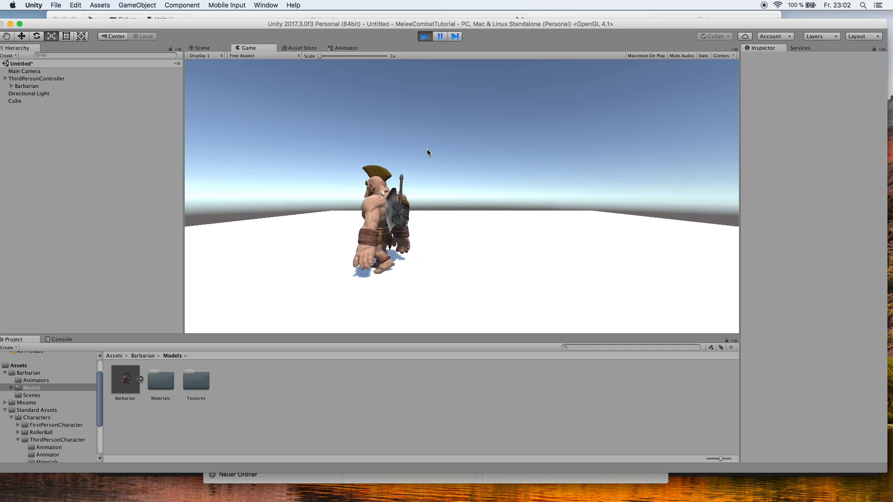
Stop Play mode and expand the Barbarian hierarchy down to the selected Axe_M object.
{"action": "left_click", "coordinate": [425, 37]}
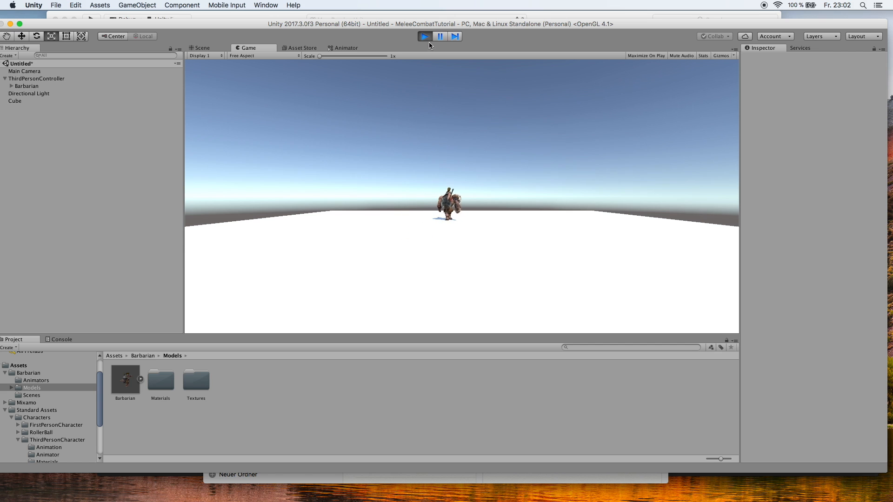
{"action": "left_click", "coordinate": [202, 47]}
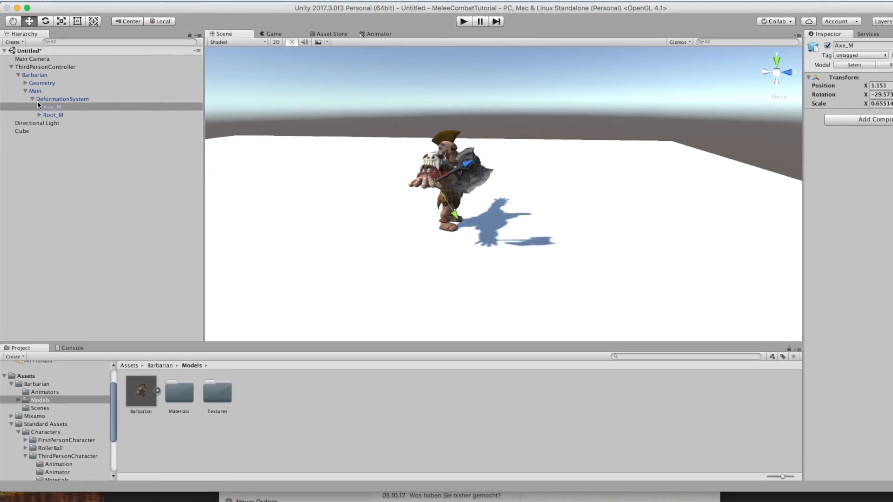
Parent Axe_M under the Wrist_R bone, breaking the prefab instance, and run the game.
{"action": "left_click", "coordinate": [33, 116]}
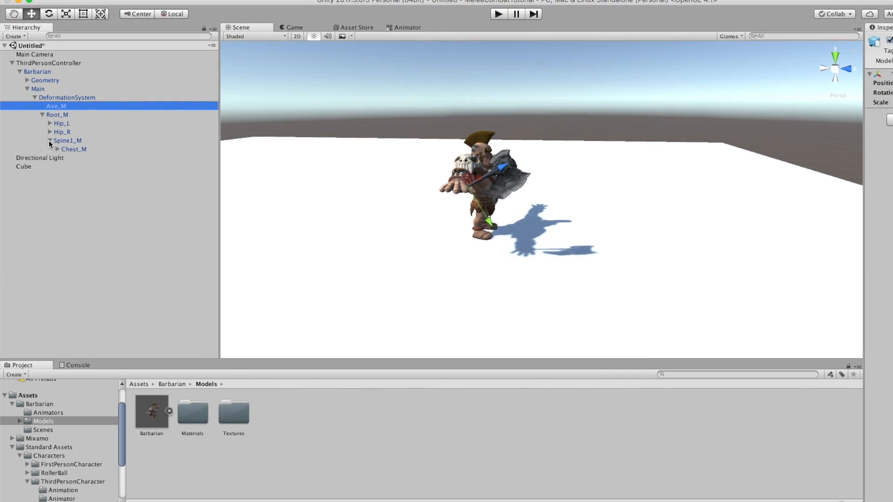
{"action": "left_click", "coordinate": [58, 149]}
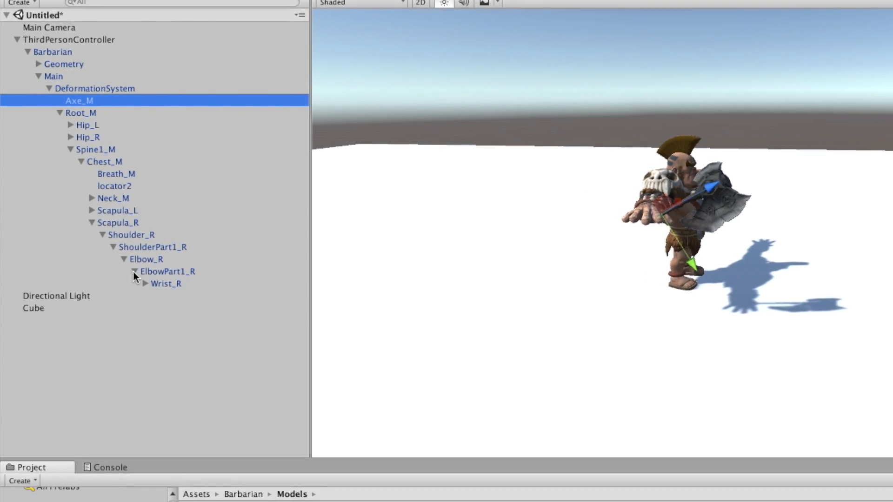
{"action": "left_click", "coordinate": [145, 284]}
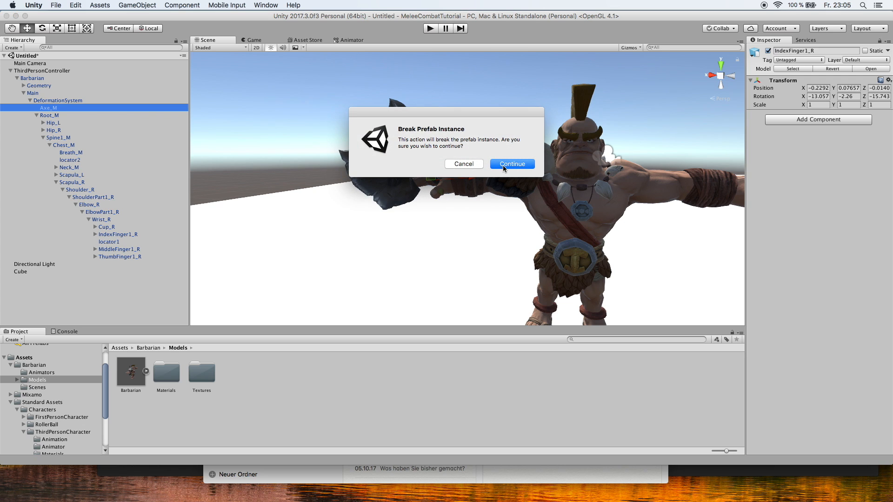
{"action": "left_click", "coordinate": [512, 163]}
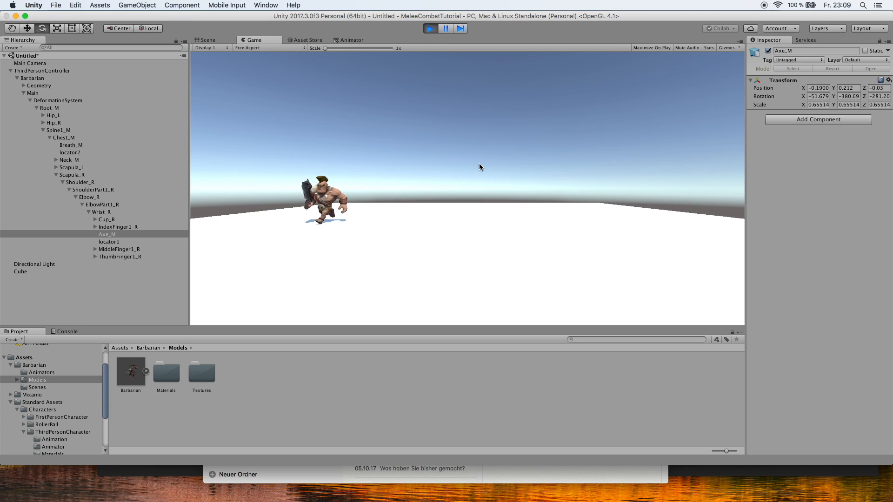
Import the free Melee Axe Pack found by searching 'melee' and view it in Assets/Mixamo.
{"action": "left_click", "coordinate": [205, 39]}
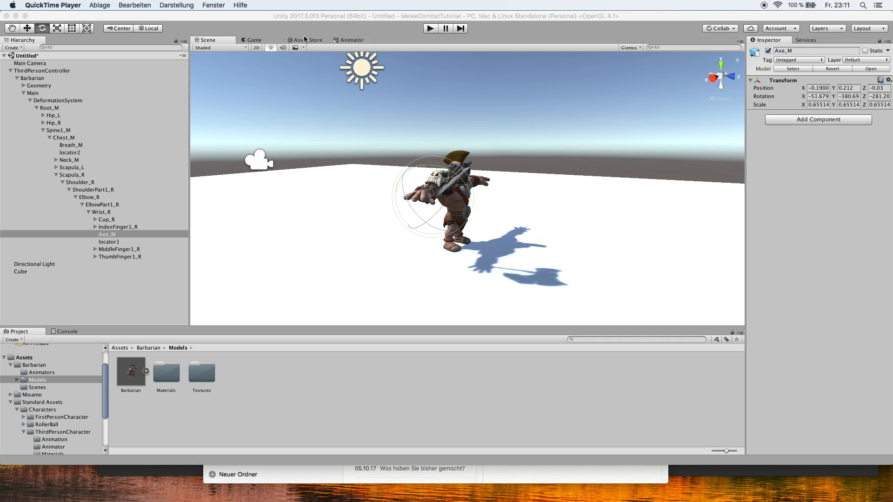
{"action": "left_click", "coordinate": [305, 39]}
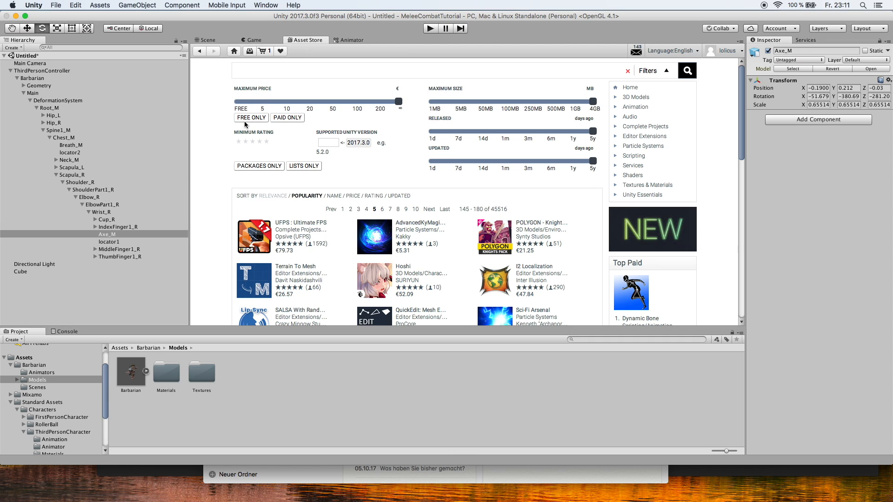
{"action": "left_click", "coordinate": [251, 118]}
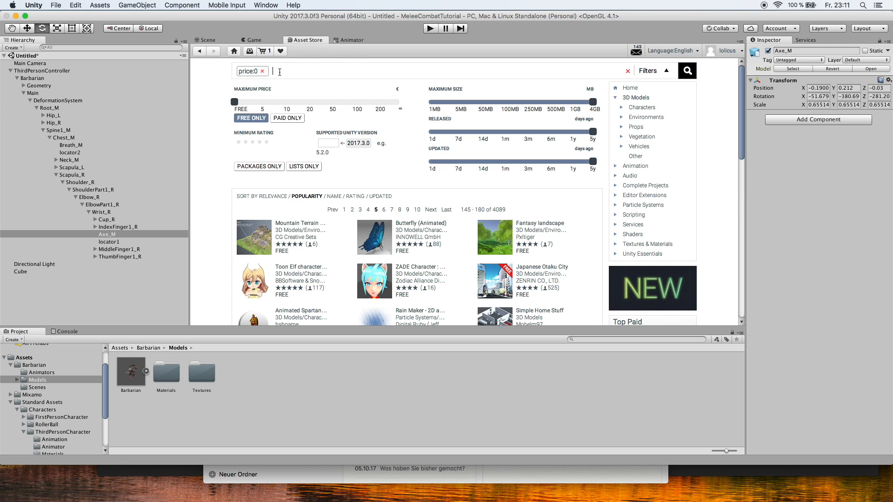
{"action": "type", "text": "melee"}
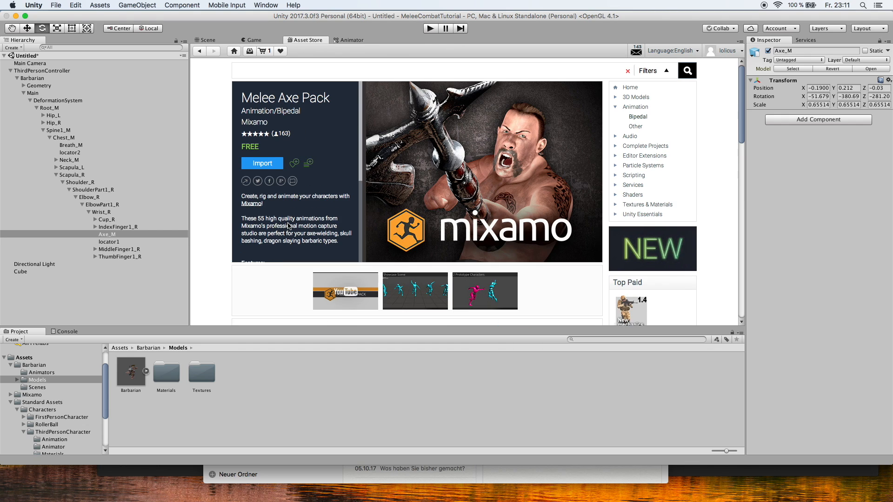
{"action": "mouse_move", "coordinate": [267, 166]}
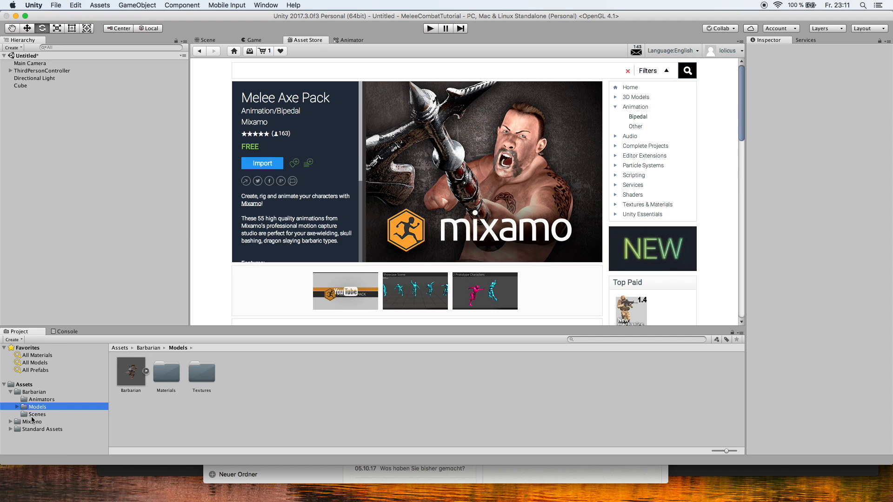
{"action": "left_click", "coordinate": [32, 421]}
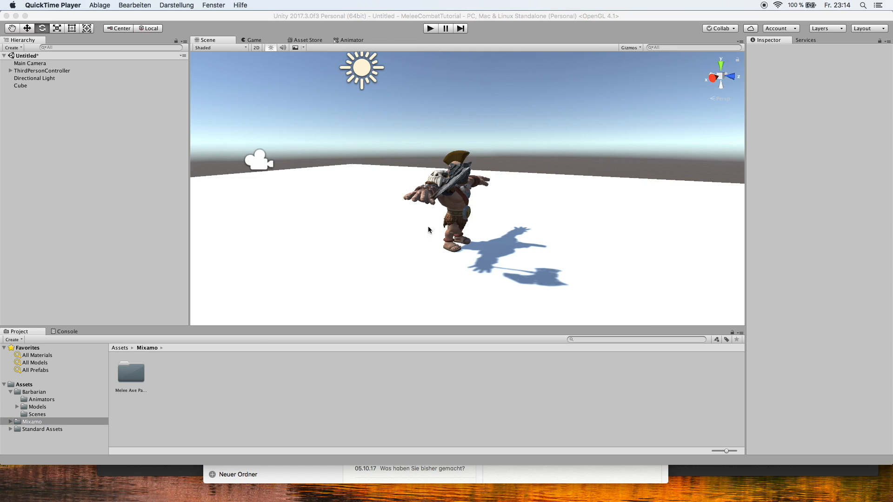
Remove the Barbarian model's own Animator component, keeping the ThirdPersonController's Animator.
{"action": "left_click", "coordinate": [10, 70]}
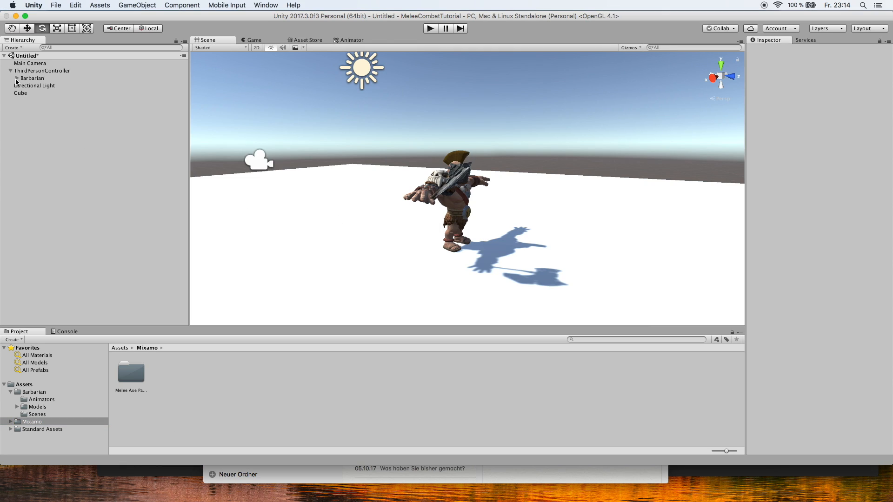
{"action": "left_click", "coordinate": [32, 78]}
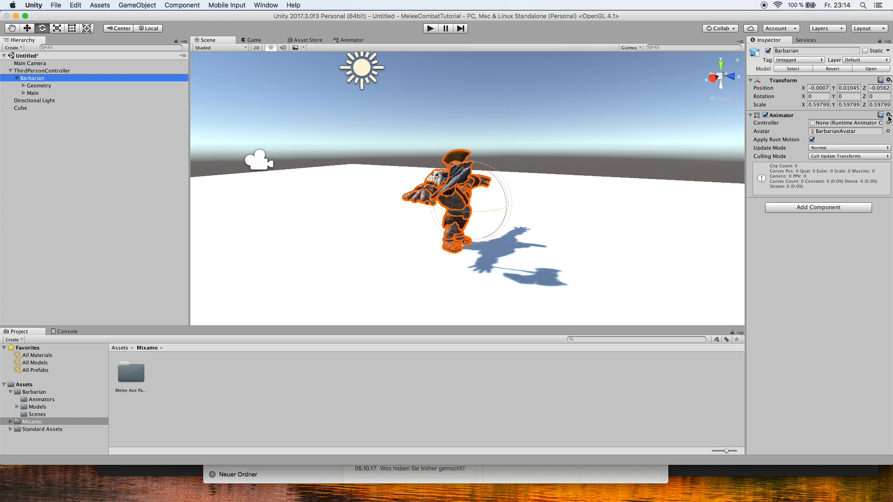
{"action": "left_click", "coordinate": [889, 116]}
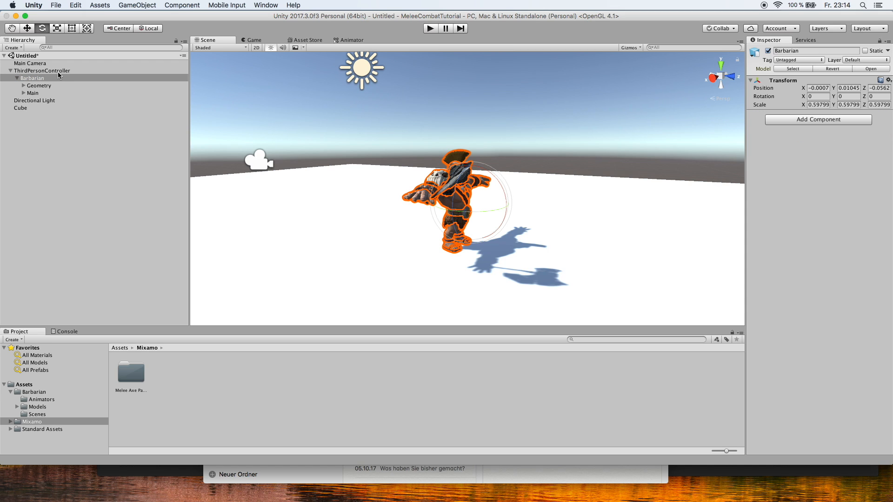
{"action": "left_click", "coordinate": [42, 71]}
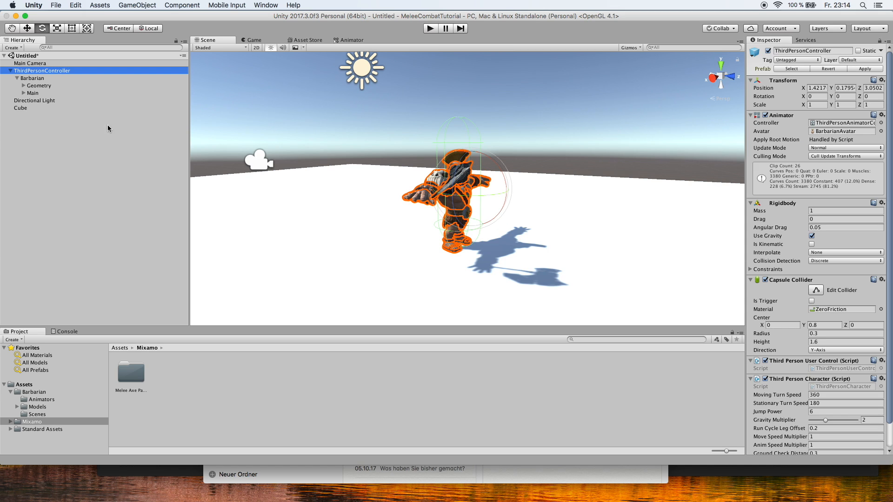
{"action": "mouse_move", "coordinate": [526, 176]}
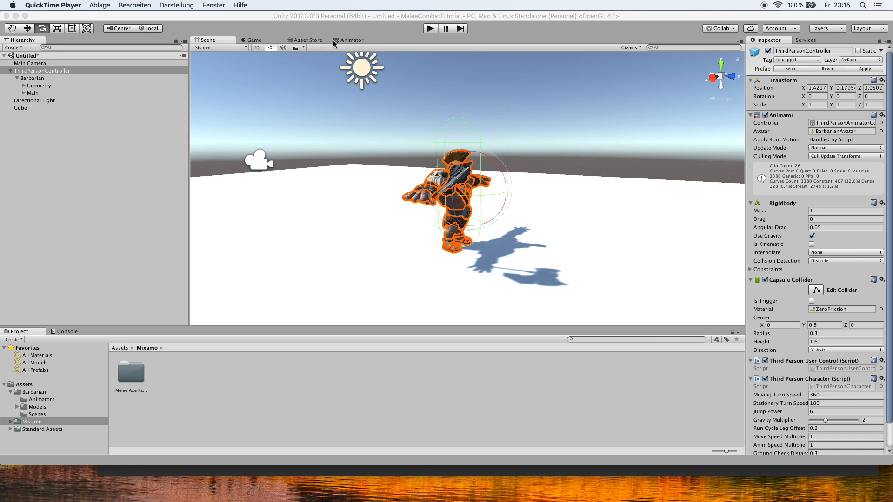
Rename the animator's New State to 'swing' with motion standing_melee_attack_360_high.
{"action": "left_click", "coordinate": [351, 40]}
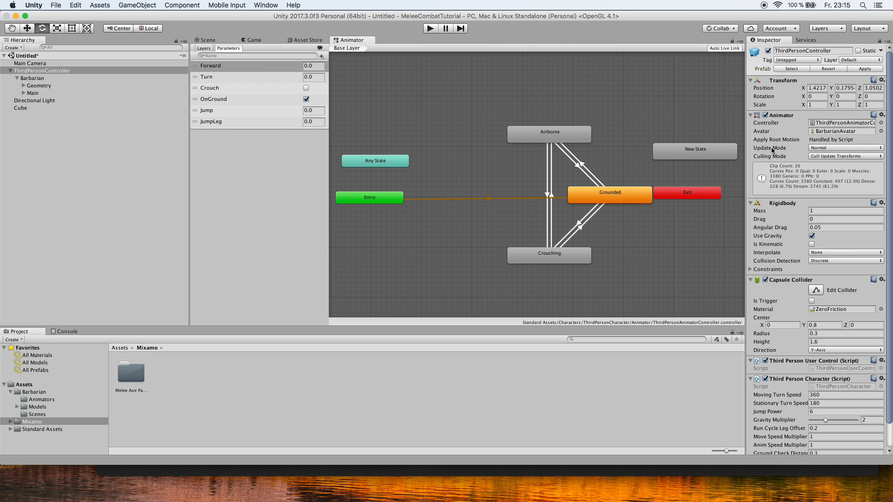
{"action": "left_click", "coordinate": [695, 150]}
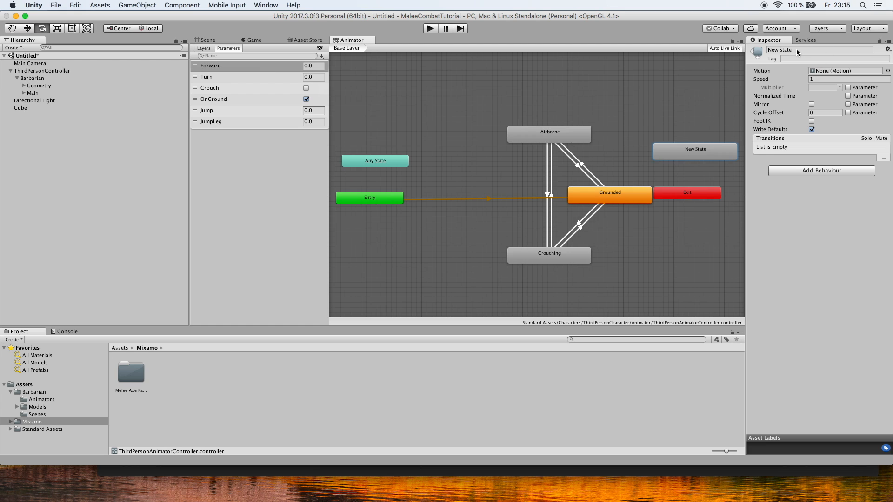
{"action": "type", "text": "s"}
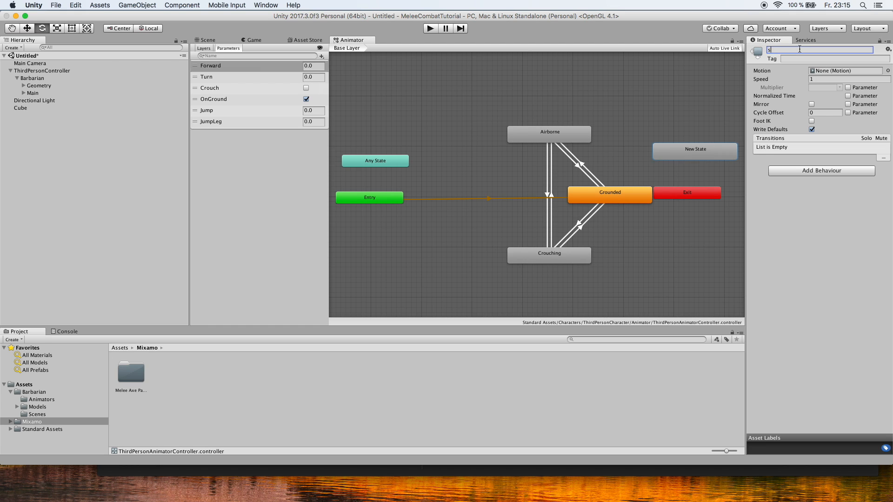
{"action": "type", "text": "swing"}
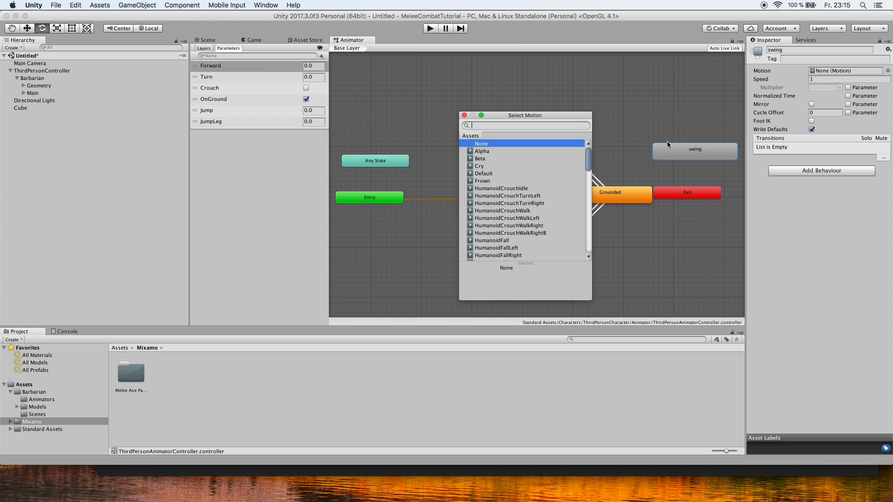
{"action": "scroll", "scroll_direction": "down", "scroll_amount": 3}
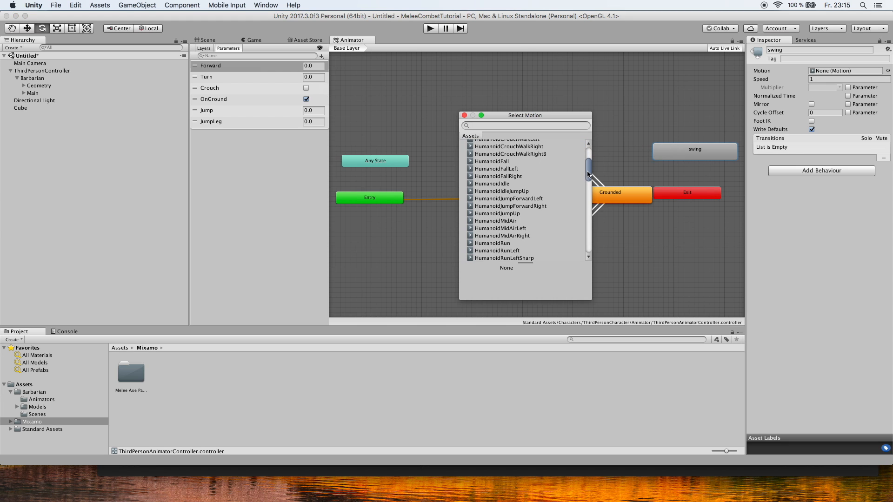
{"action": "type", "text": "high"}
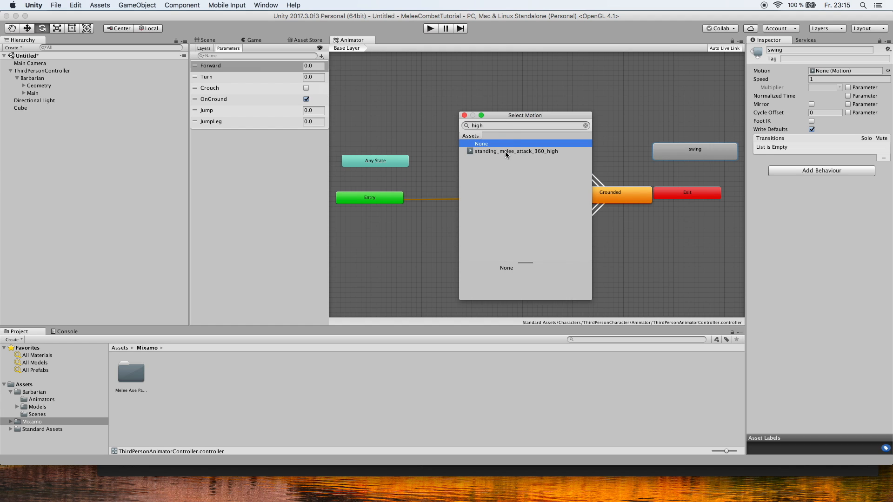
{"action": "left_click", "coordinate": [516, 150]}
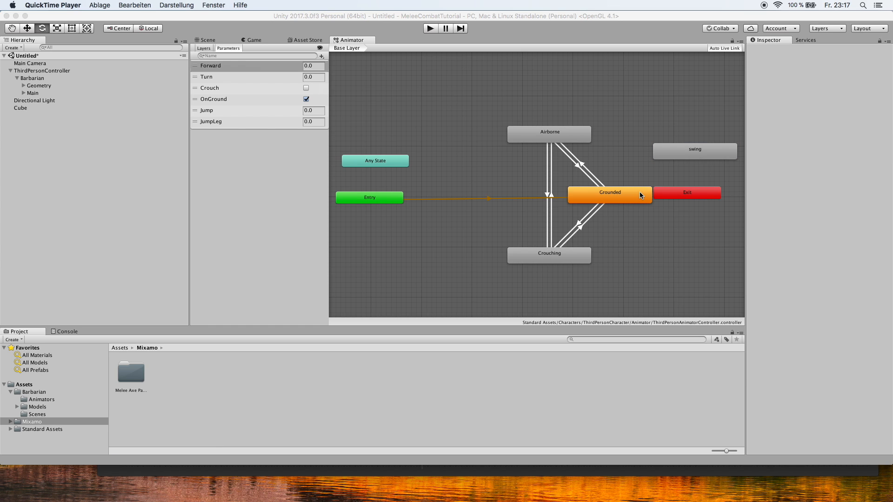
Create a transition from Grounded to swing and add a trigger parameter named attack.
{"action": "right_click", "coordinate": [623, 193]}
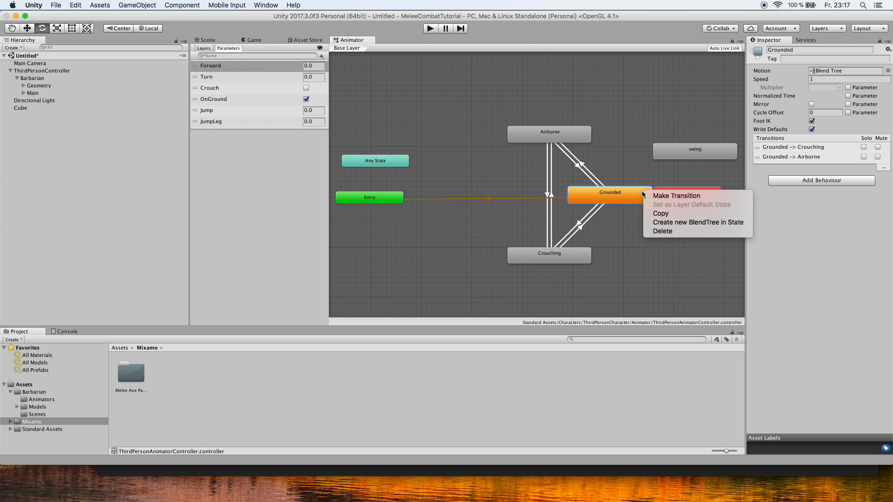
{"action": "left_click", "coordinate": [677, 196]}
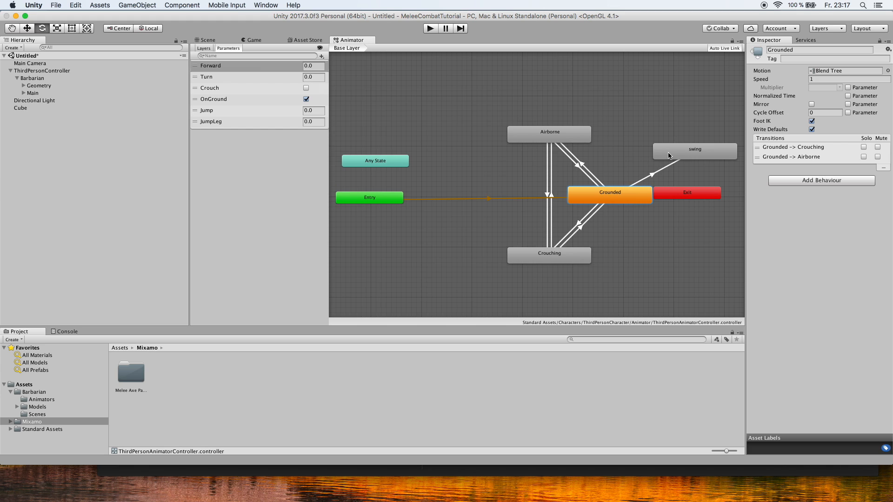
{"action": "right_click", "coordinate": [695, 150]}
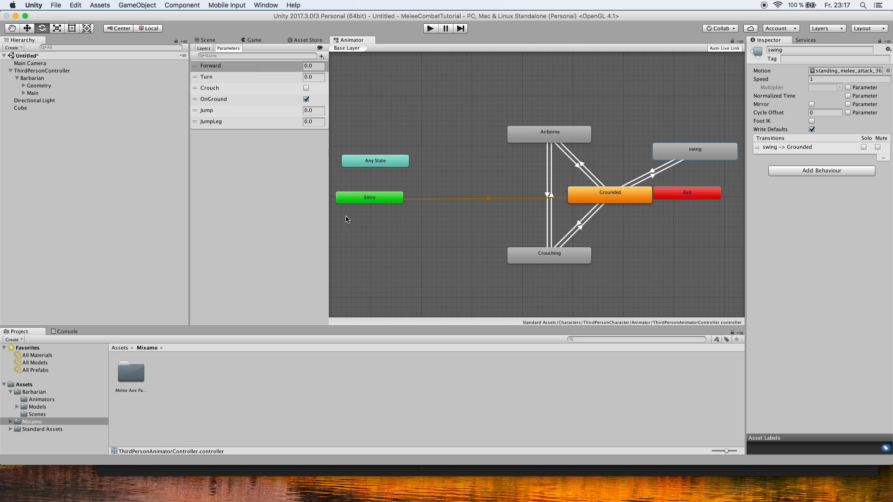
{"action": "left_click", "coordinate": [322, 56]}
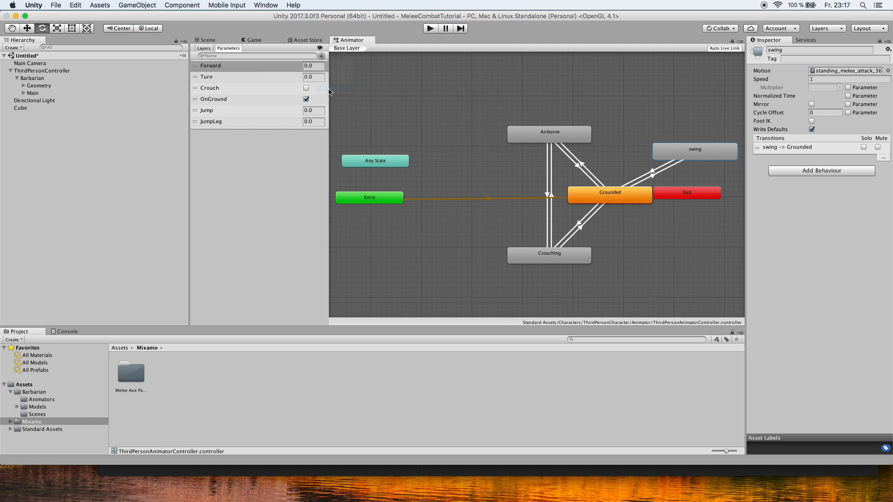
{"action": "type", "text": "attack"}
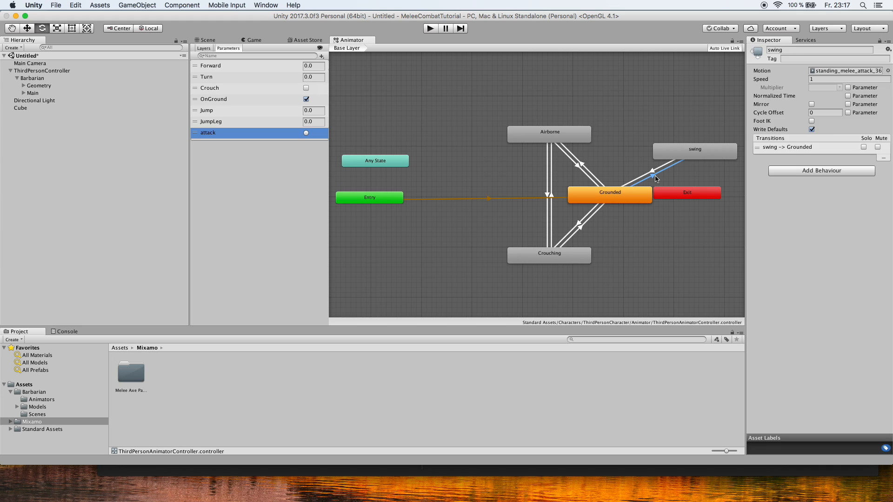
Give the Grounded-to-swing transition a condition on the attack trigger.
{"action": "left_click", "coordinate": [653, 176]}
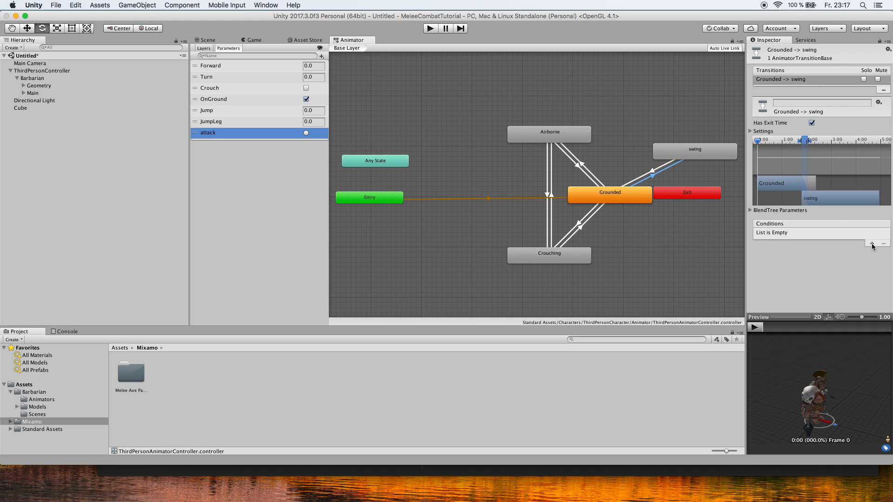
{"action": "left_click", "coordinate": [870, 244]}
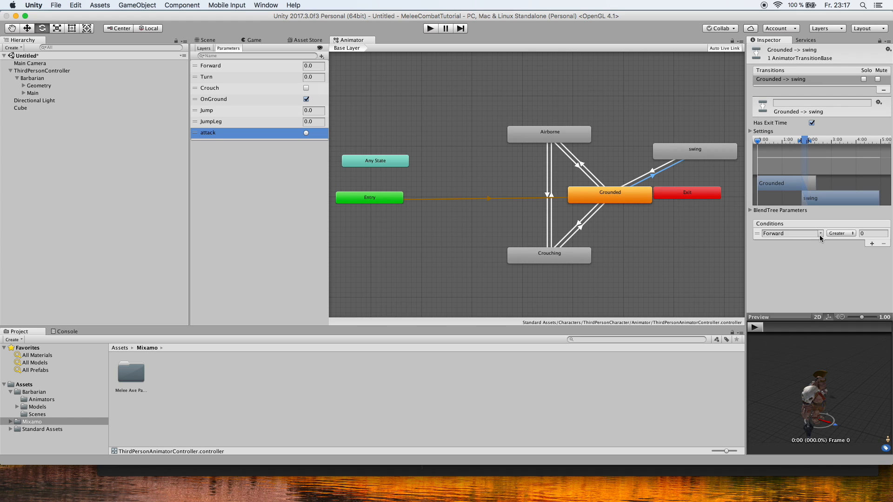
{"action": "left_click", "coordinate": [791, 234]}
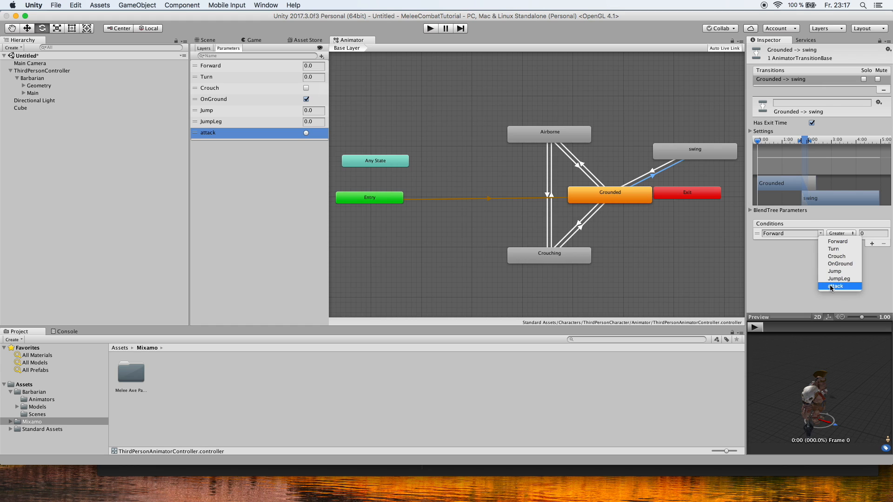
{"action": "left_click", "coordinate": [835, 286]}
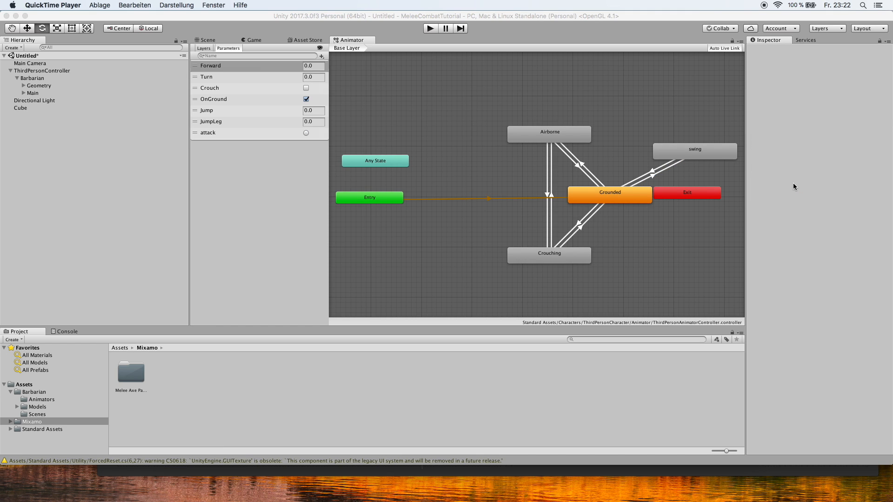
Set the swing state's speed to 2 and edit the ThirdPersonController's user control script.
{"action": "left_click", "coordinate": [695, 150]}
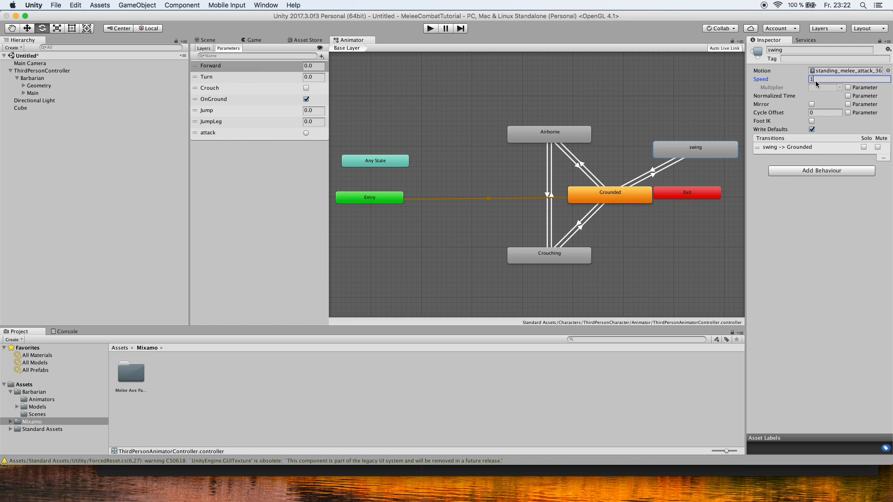
{"action": "type", "text": "2"}
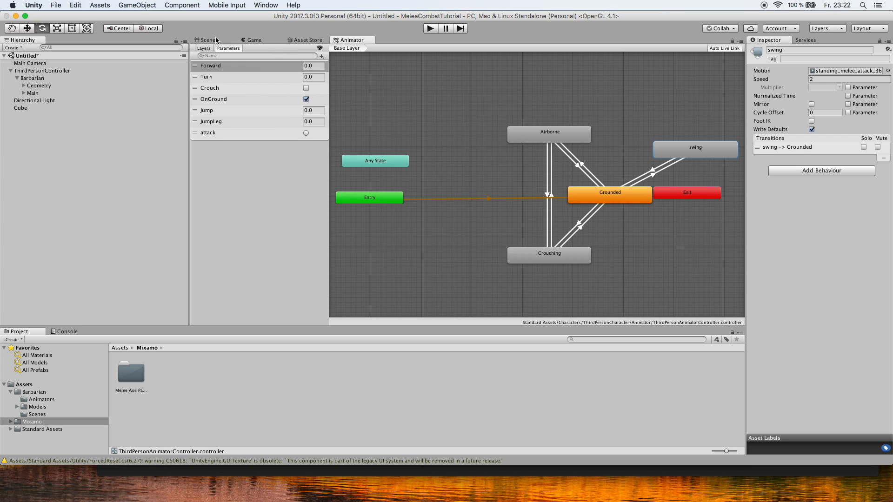
{"action": "left_click", "coordinate": [210, 39]}
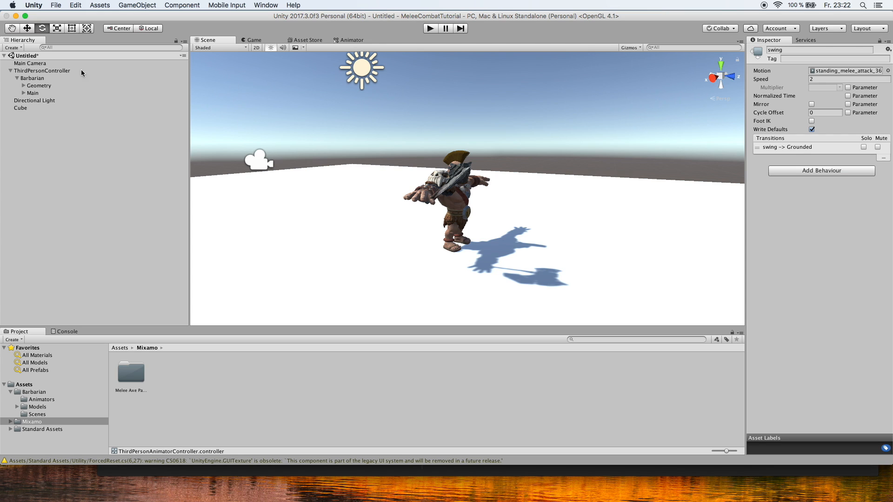
{"action": "left_click", "coordinate": [43, 71]}
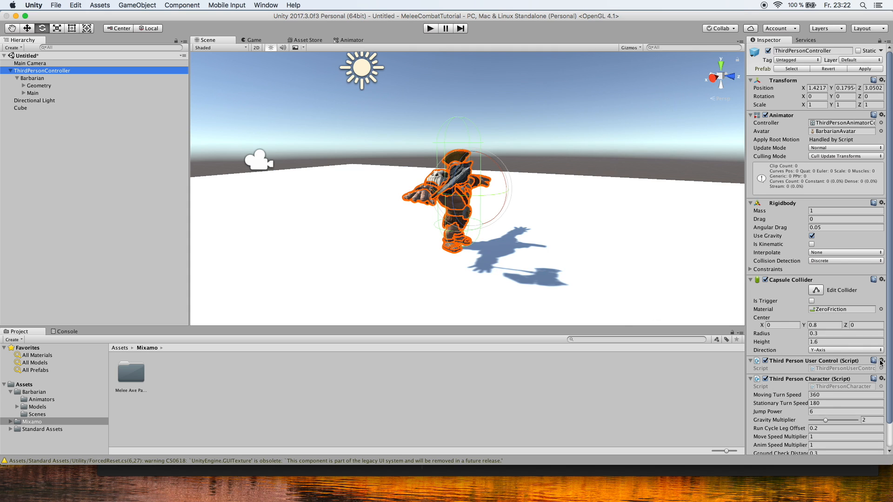
{"action": "left_click", "coordinate": [883, 360]}
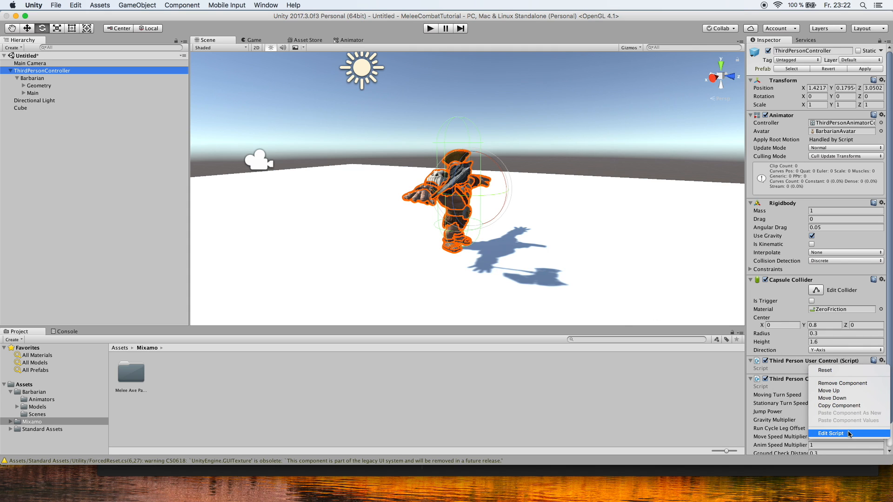
{"action": "left_click", "coordinate": [829, 433]}
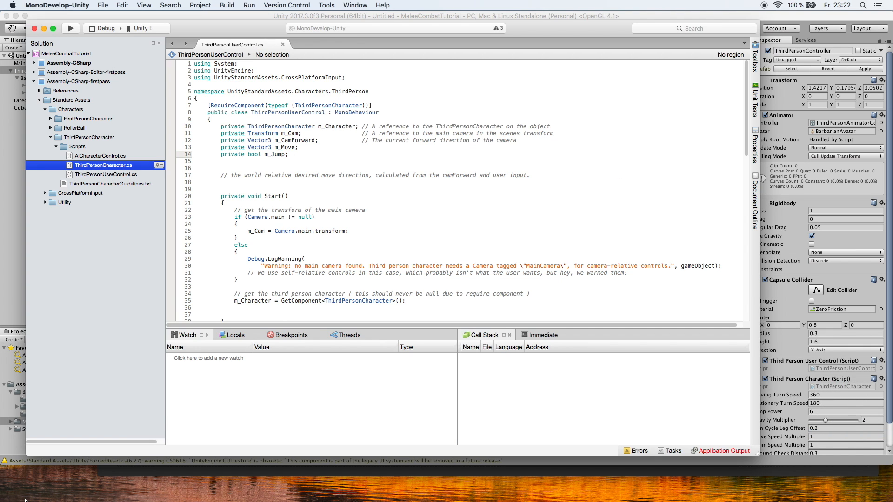
Declare 'private Animator m_animator;' and assign it with GetComponent<Animator>() in Start().
{"action": "type", "text": "private Animator m_animator;"}
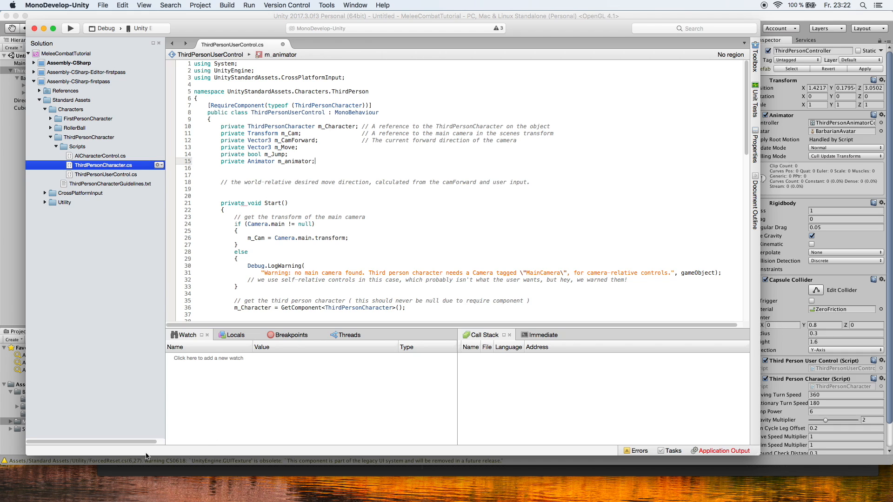
{"action": "scroll", "scroll_direction": "down", "scroll_amount": 3}
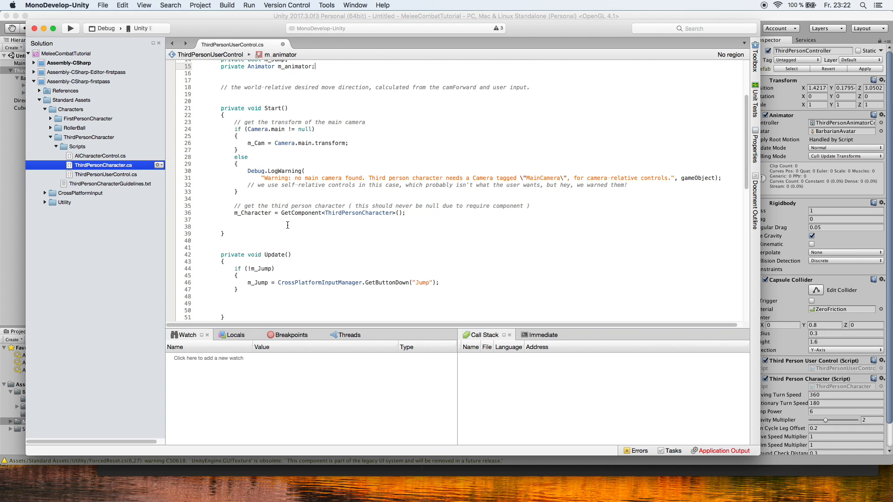
{"action": "type", "text": "m_animator = Ge"}
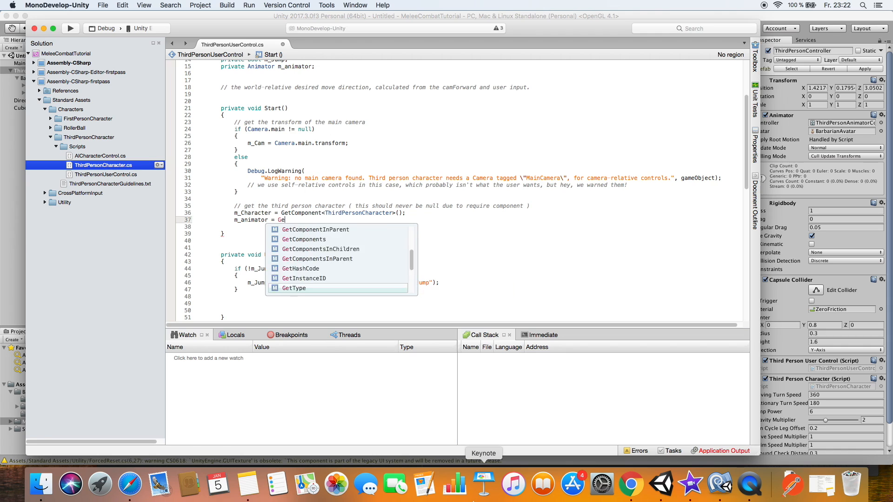
{"action": "type", "text": "tComponent<Animator> ();"}
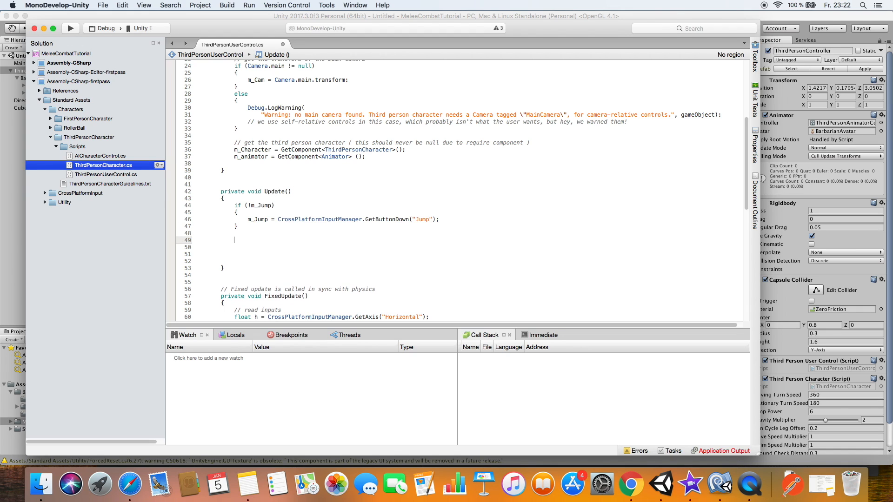
In Update(), call m_animator.SetTrigger("attack") when Input.GetMouseButtonDown(0), then return to Unity.
{"action": "type", "text": "if(Input."}
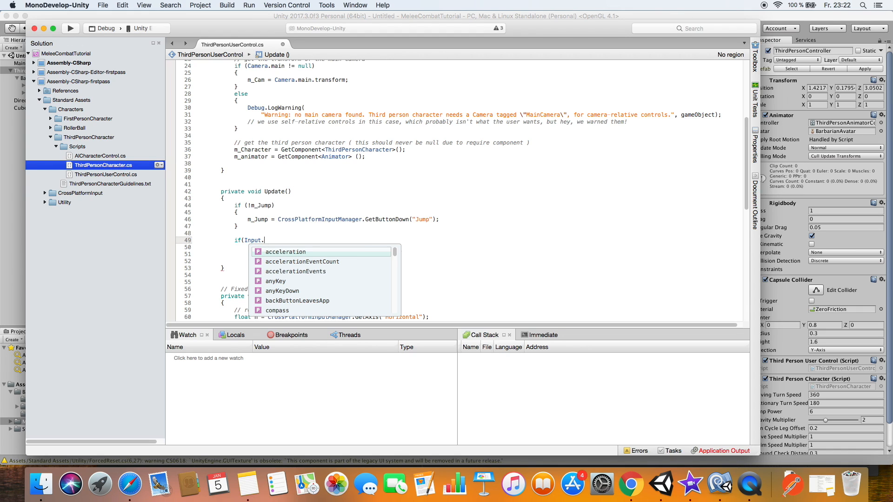
{"action": "type", "text": "GetMous"}
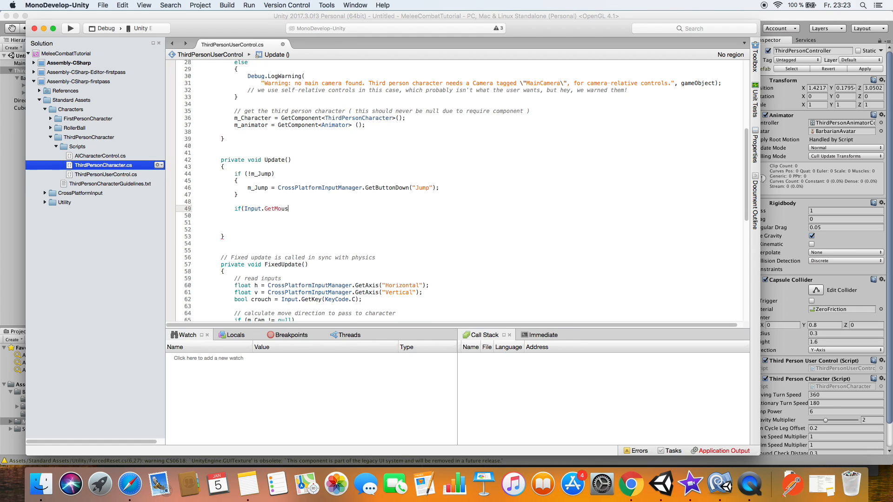
{"action": "type", "text": "B"}
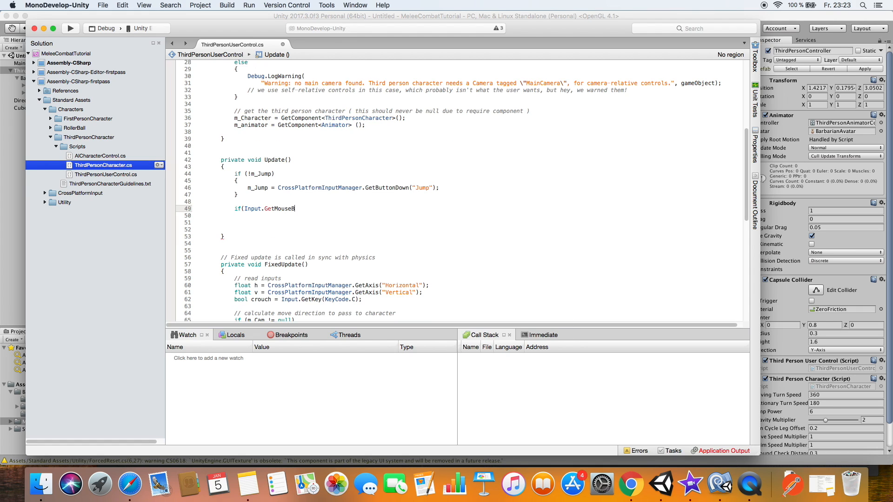
{"action": "type", "text": "uttonDowb"}
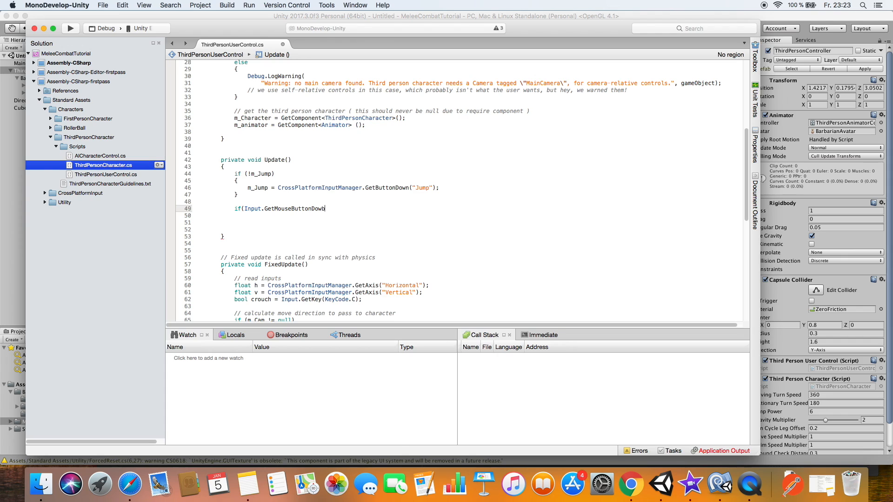
{"action": "type", "text": "(0)) {"}
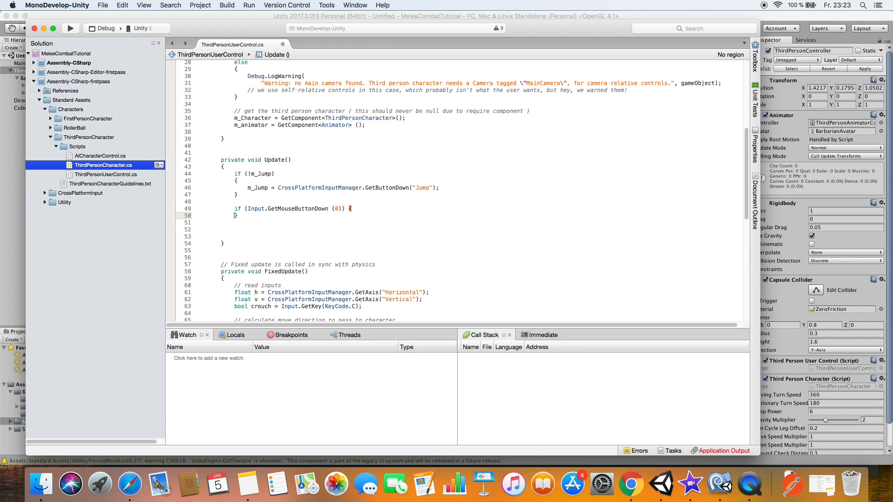
{"action": "type", "text": "m_"}
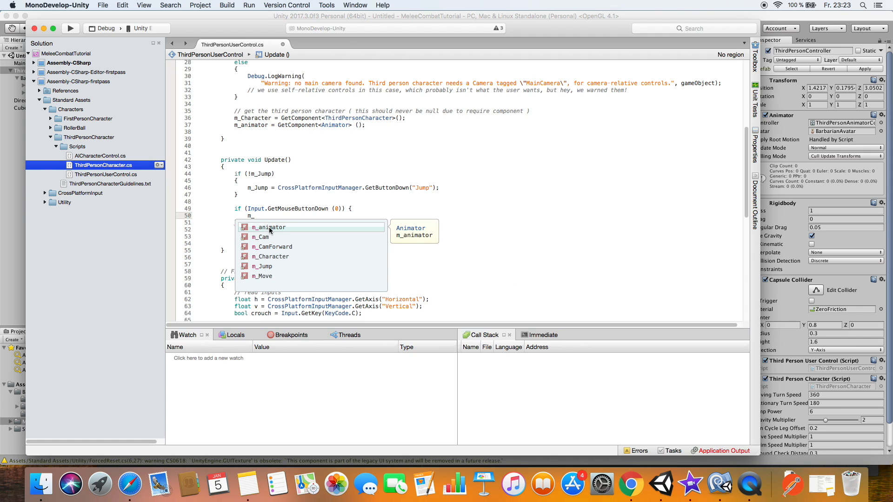
{"action": "type", "text": ".setTrigger (\"attack\");"}
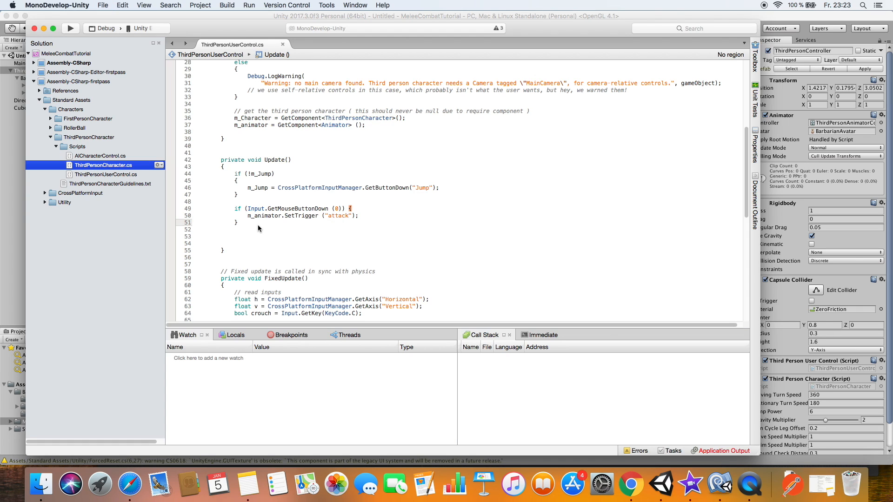
{"action": "left_click", "coordinate": [664, 484]}
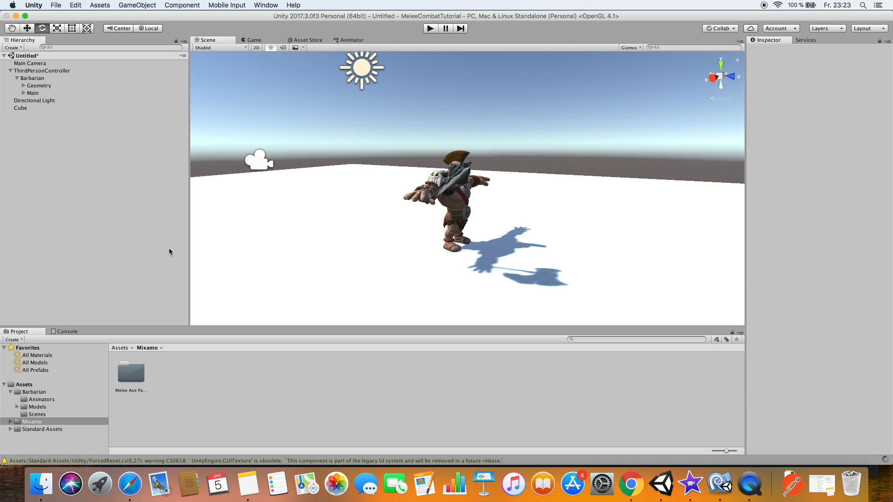
{"action": "mouse_move", "coordinate": [295, 200]}
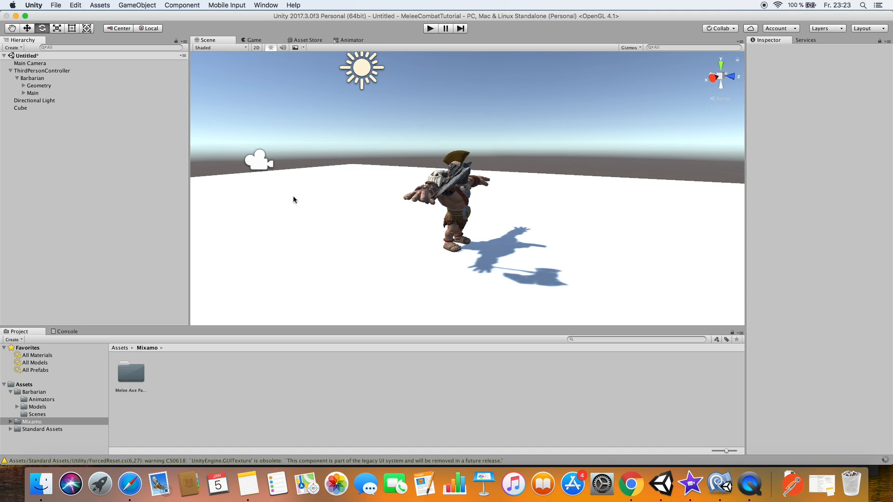
{"action": "mouse_move", "coordinate": [429, 44]}
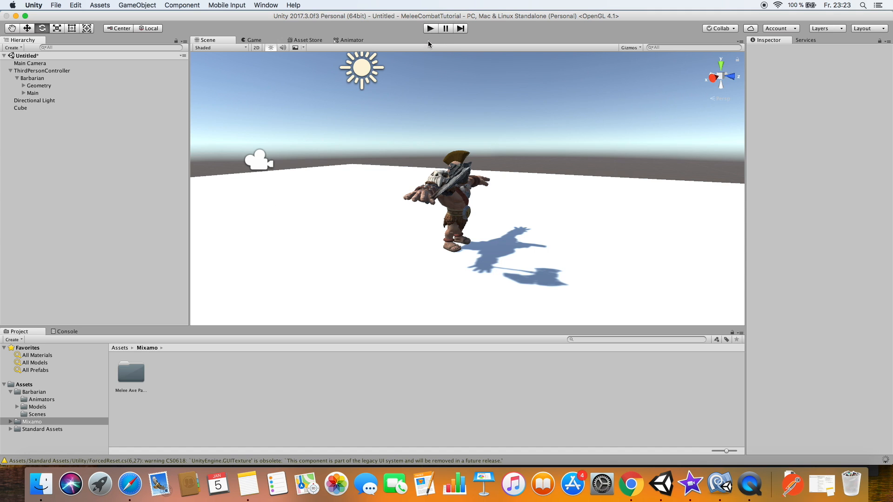